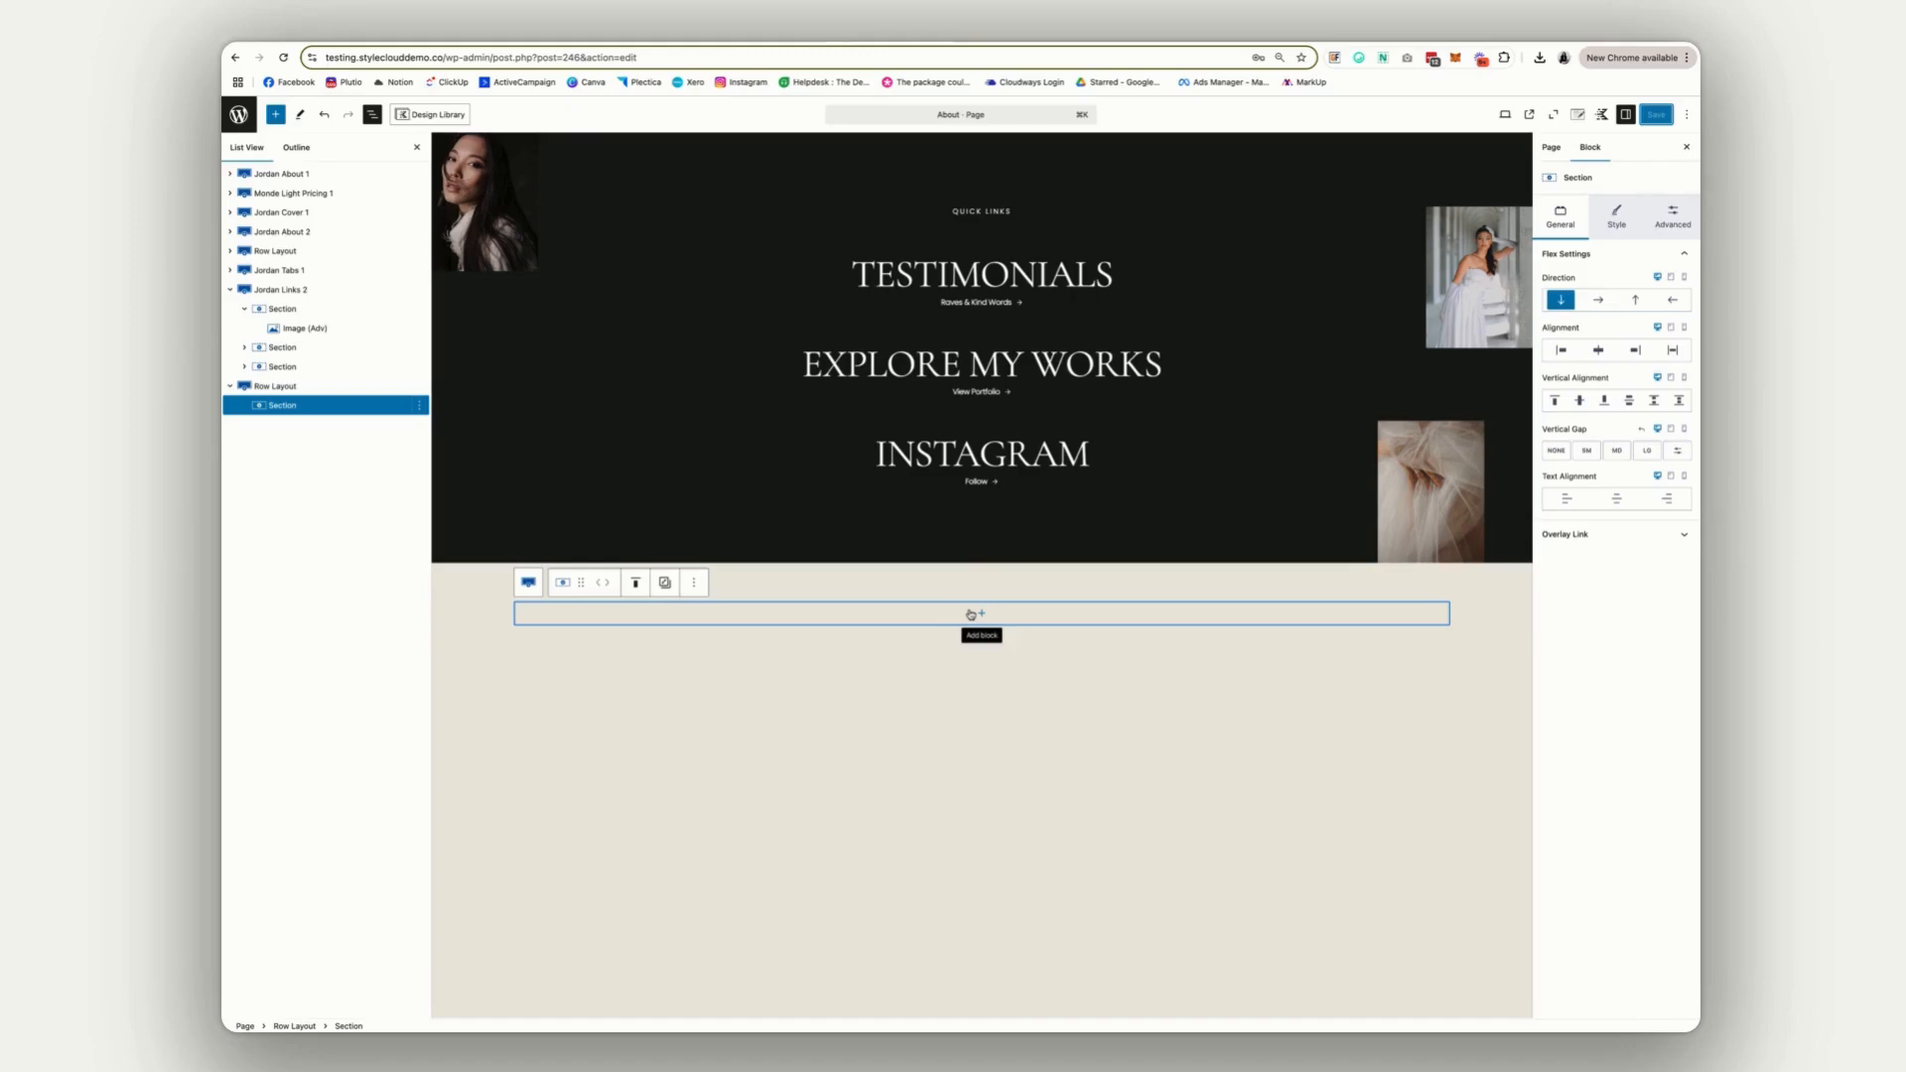
# - Insert a Gallery (Adv) block into the empty section below the Instagram link
pyautogui.click(979, 614)
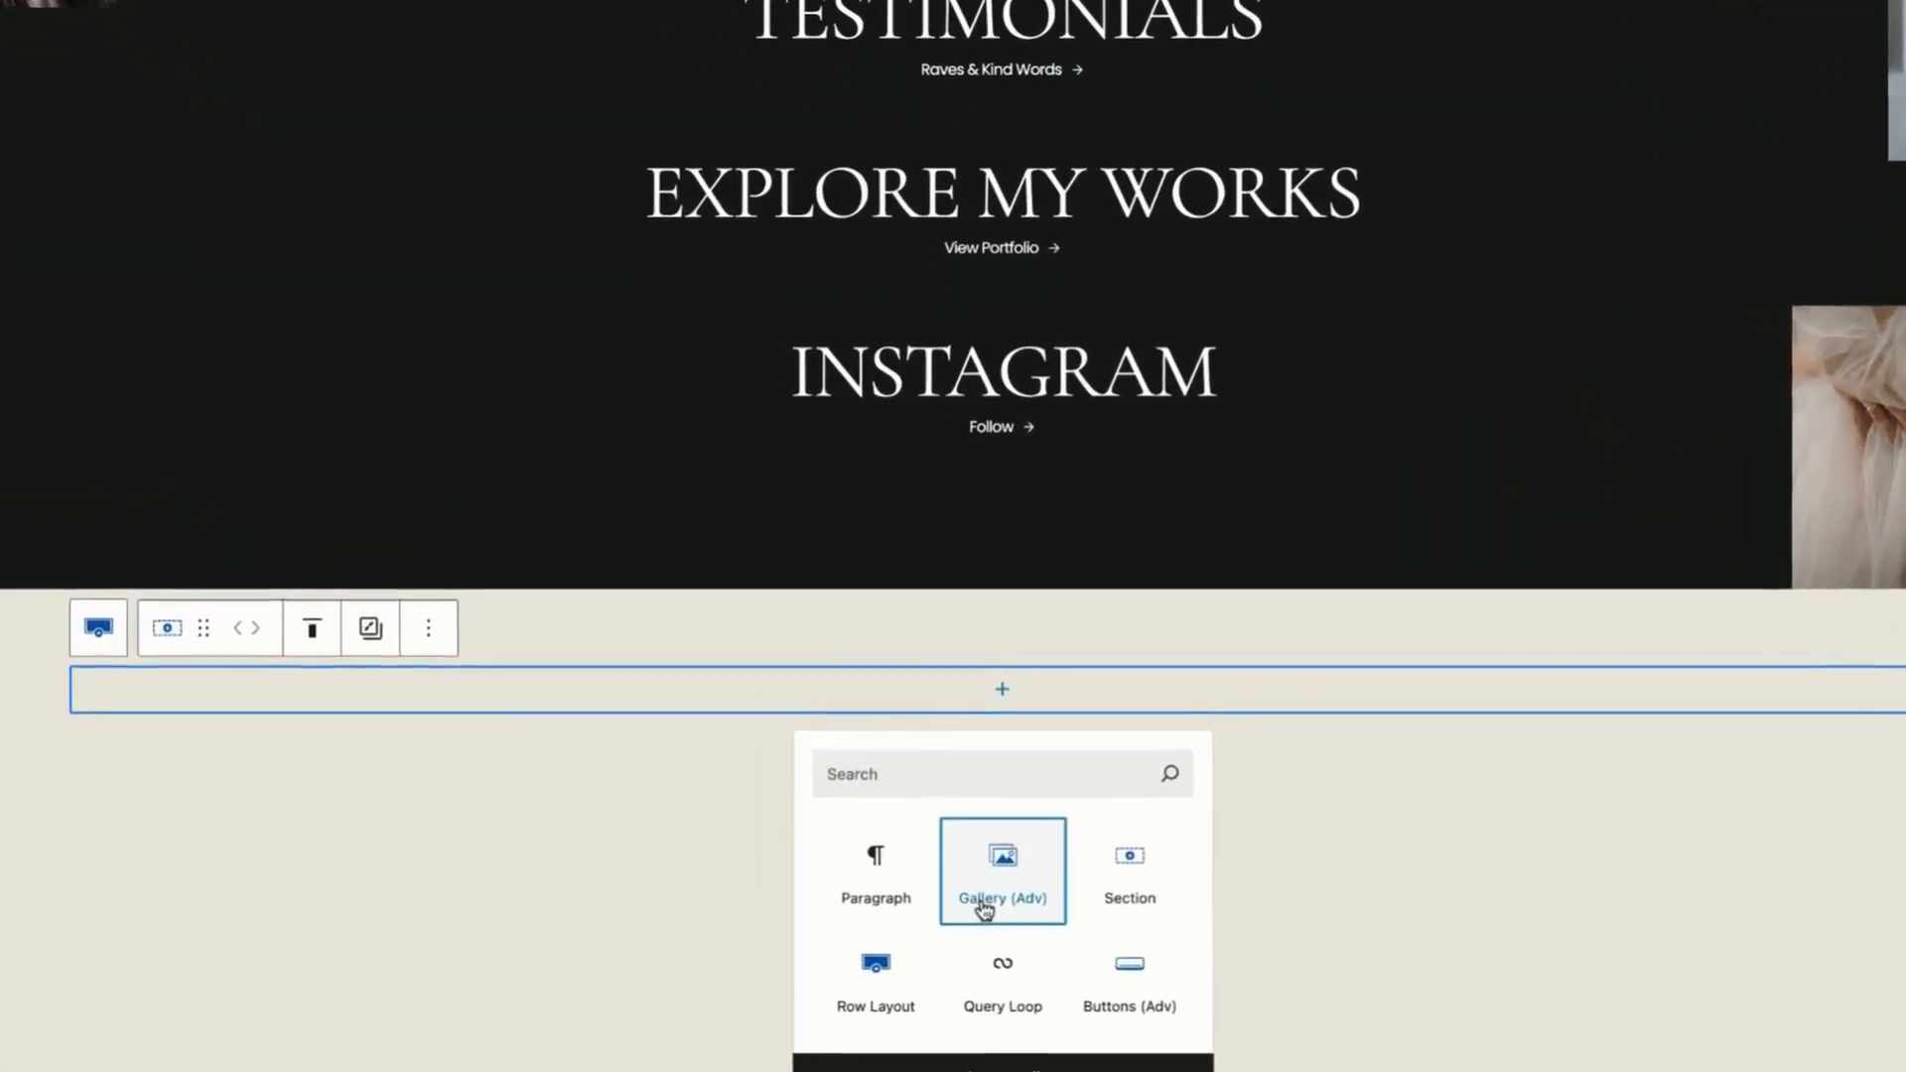
pyautogui.click(1001, 872)
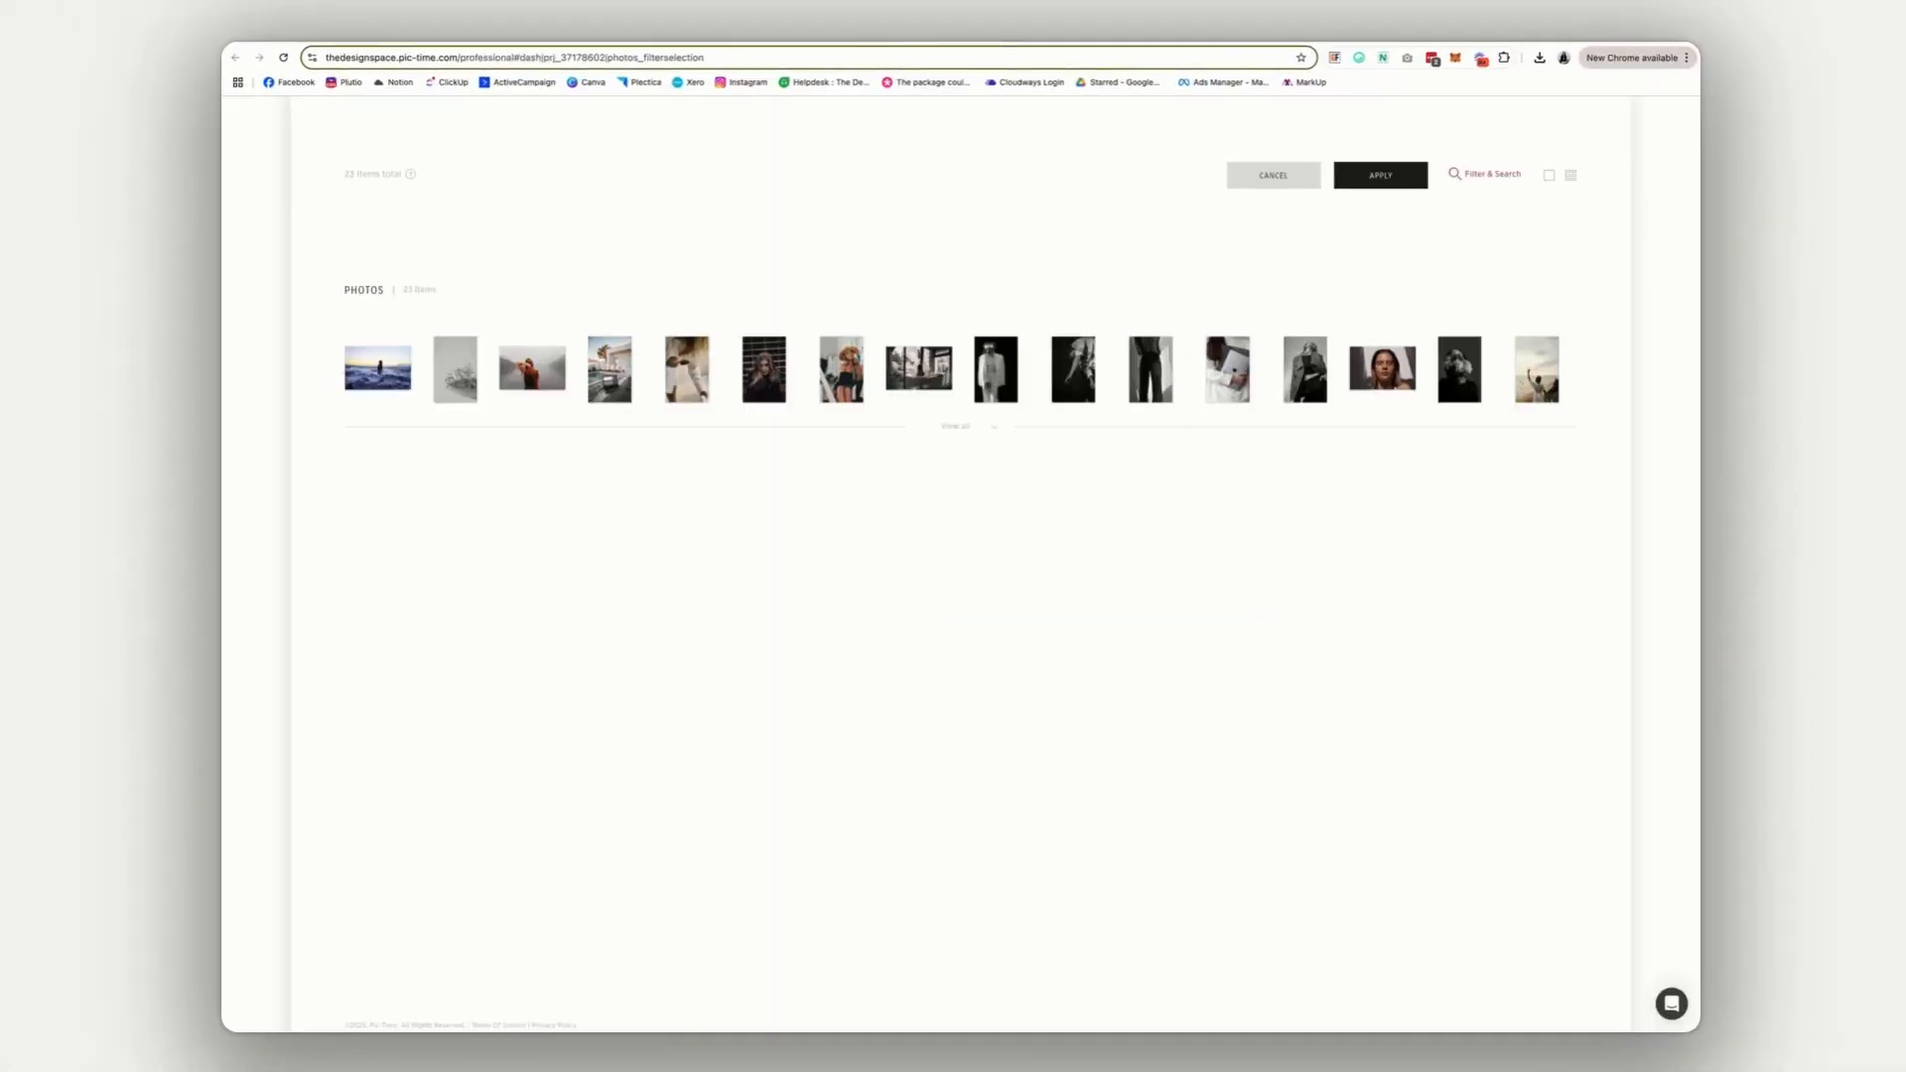
# - Select five Pic-Time photos, apply the selection and display them in the gallery block
pyautogui.click(685, 369)
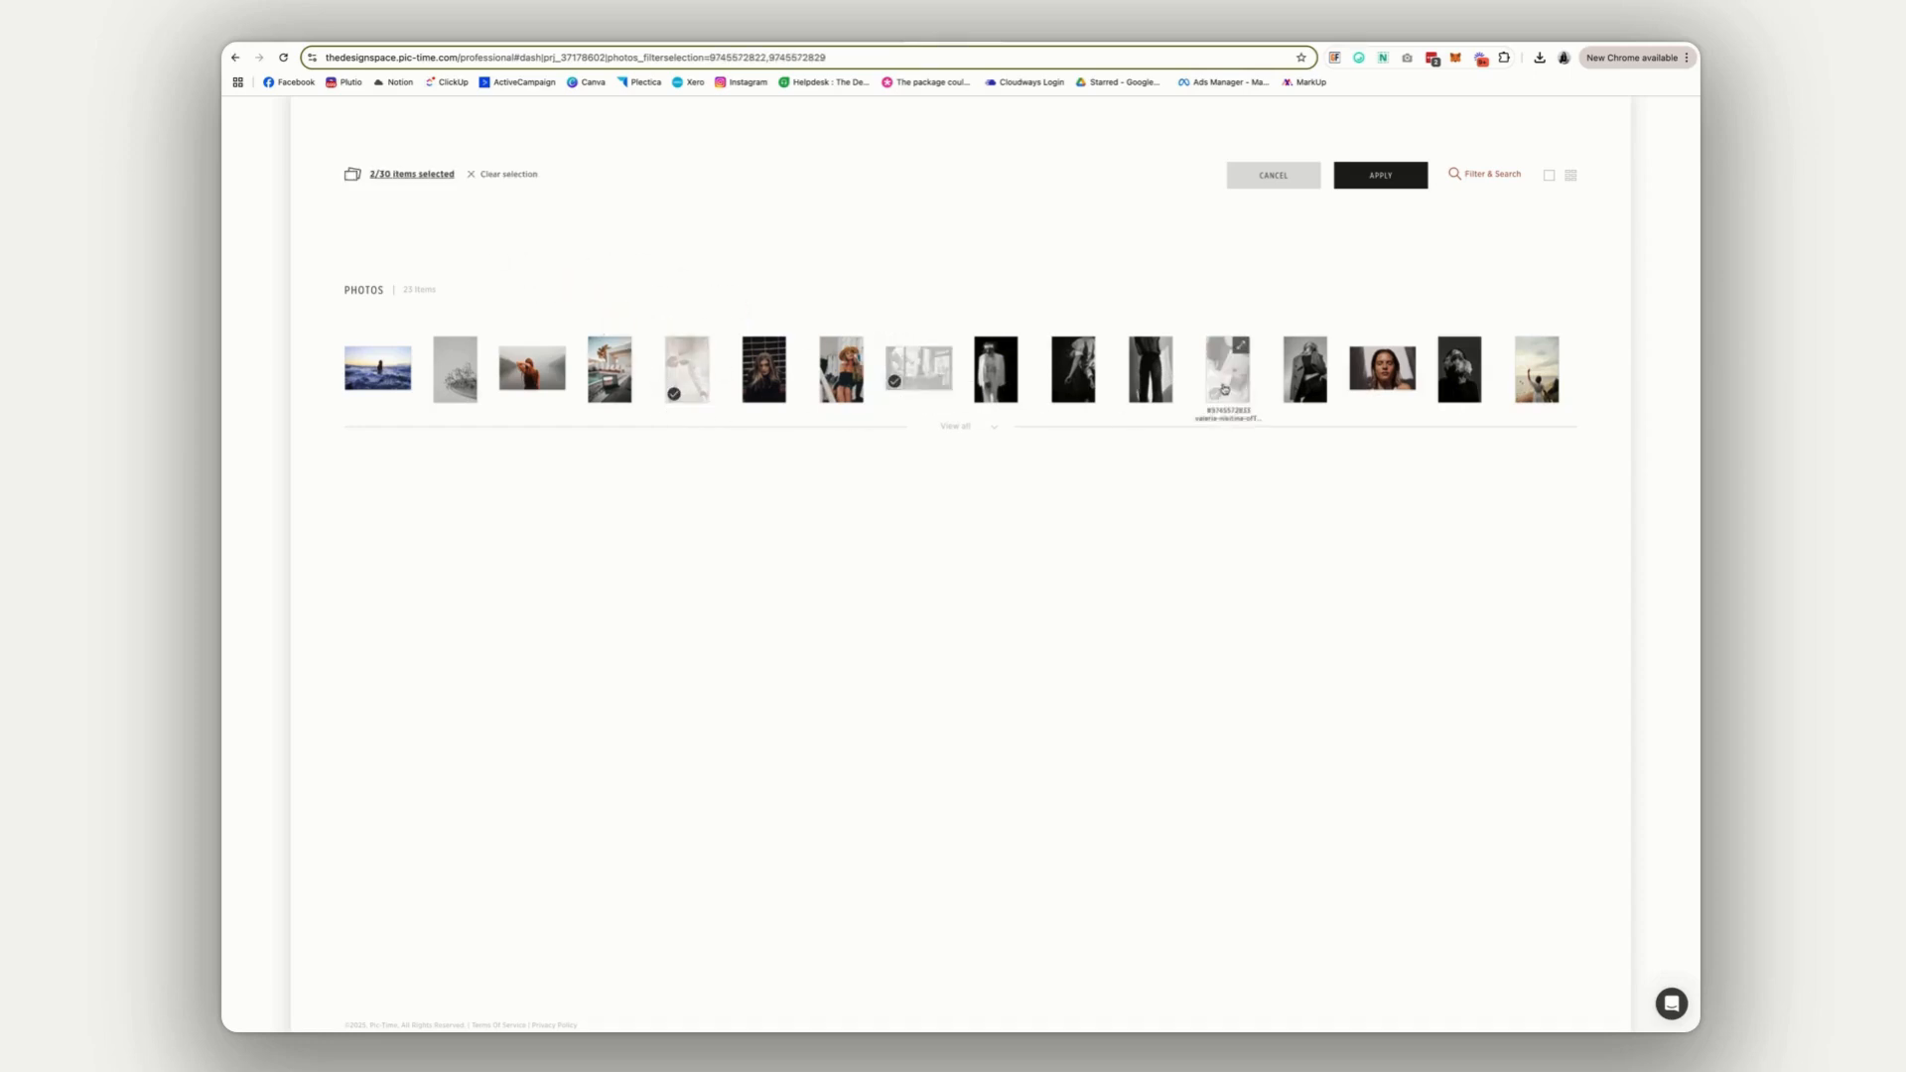
pyautogui.click(1460, 369)
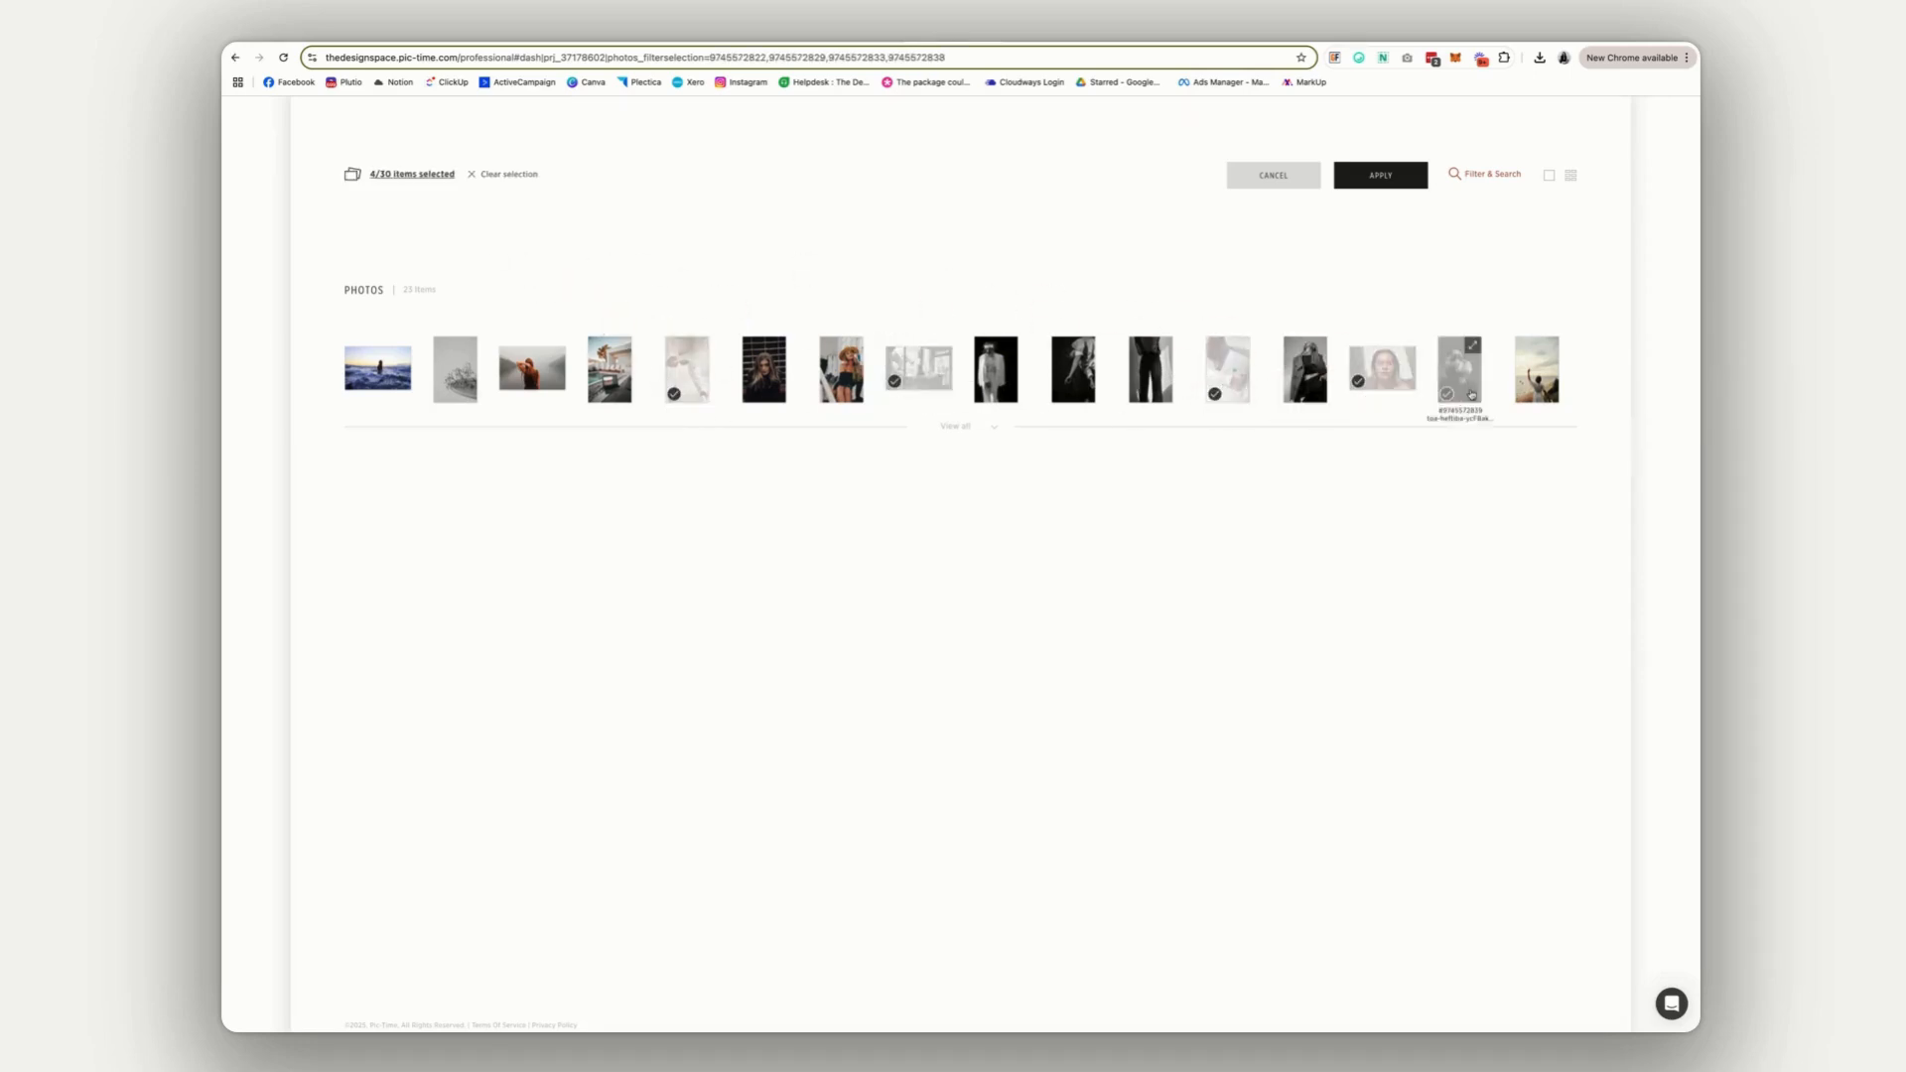
pyautogui.click(1460, 371)
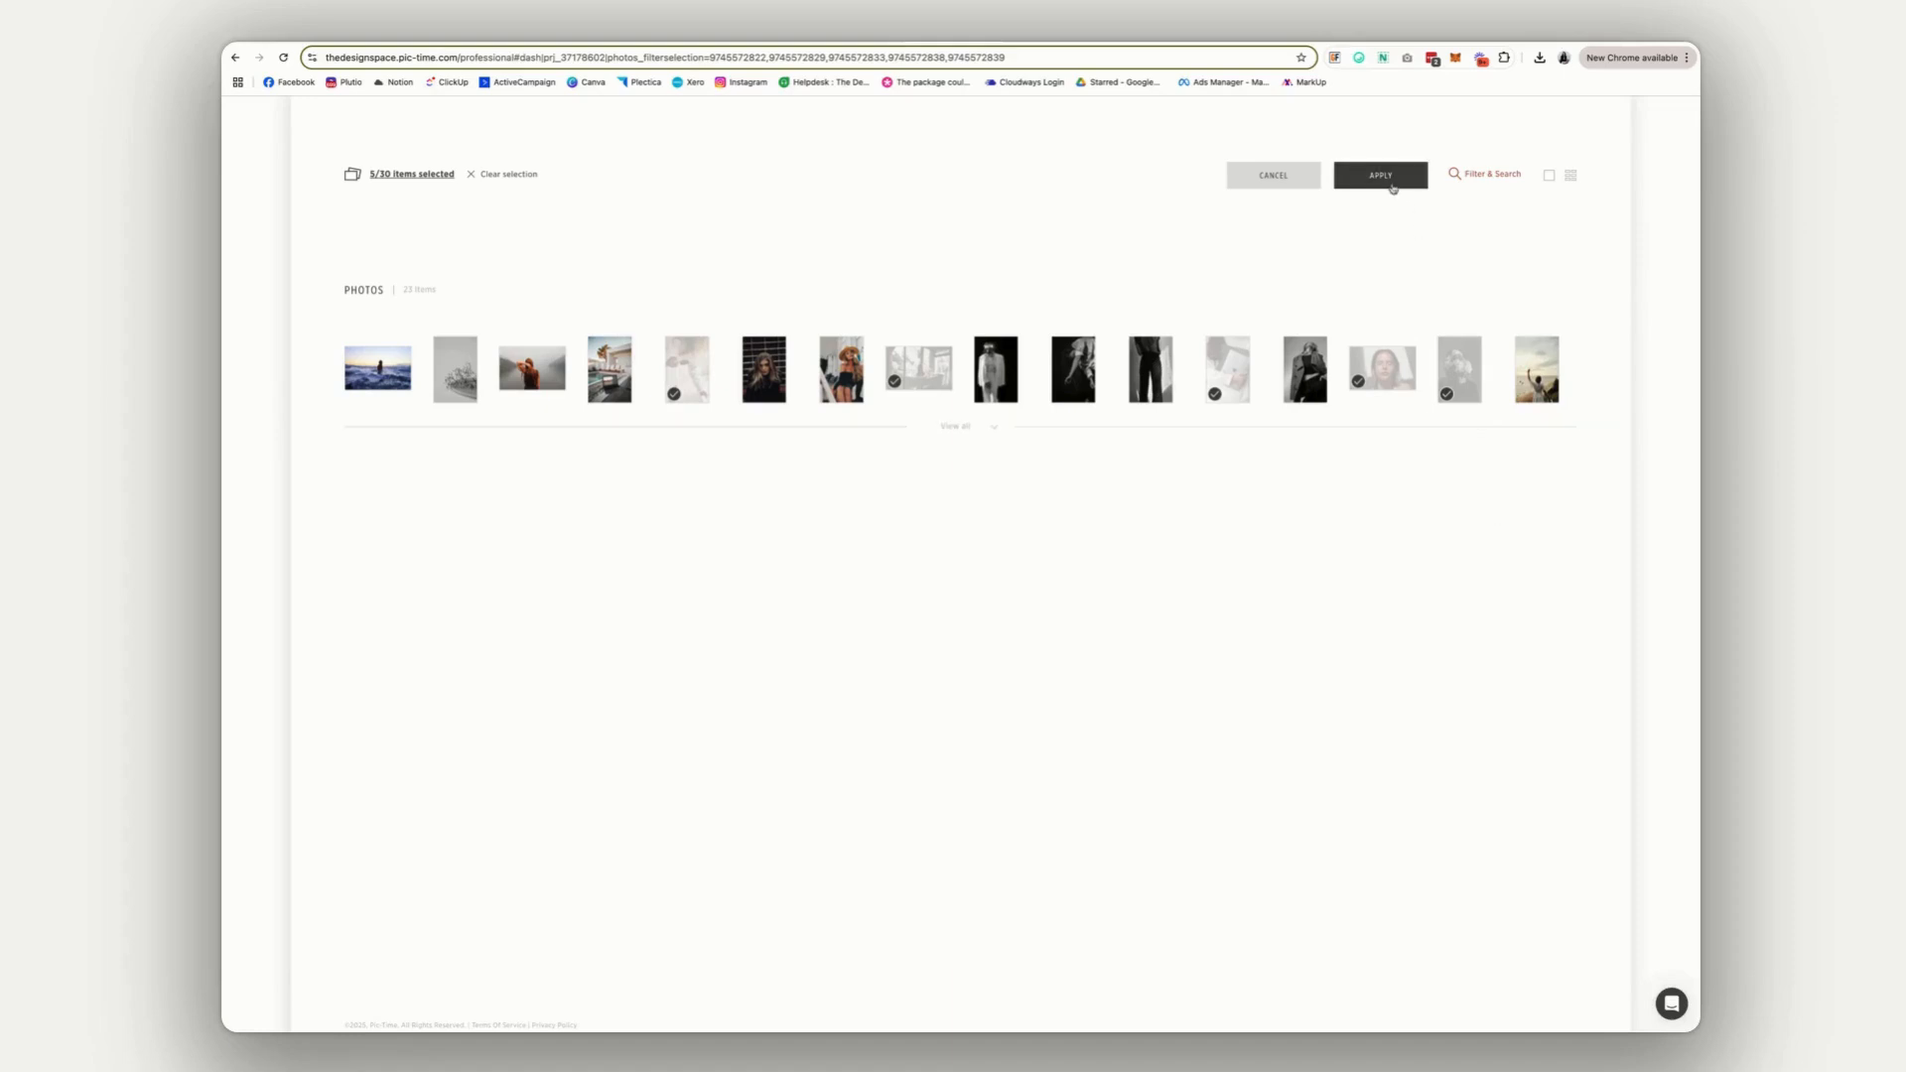
pyautogui.click(1380, 174)
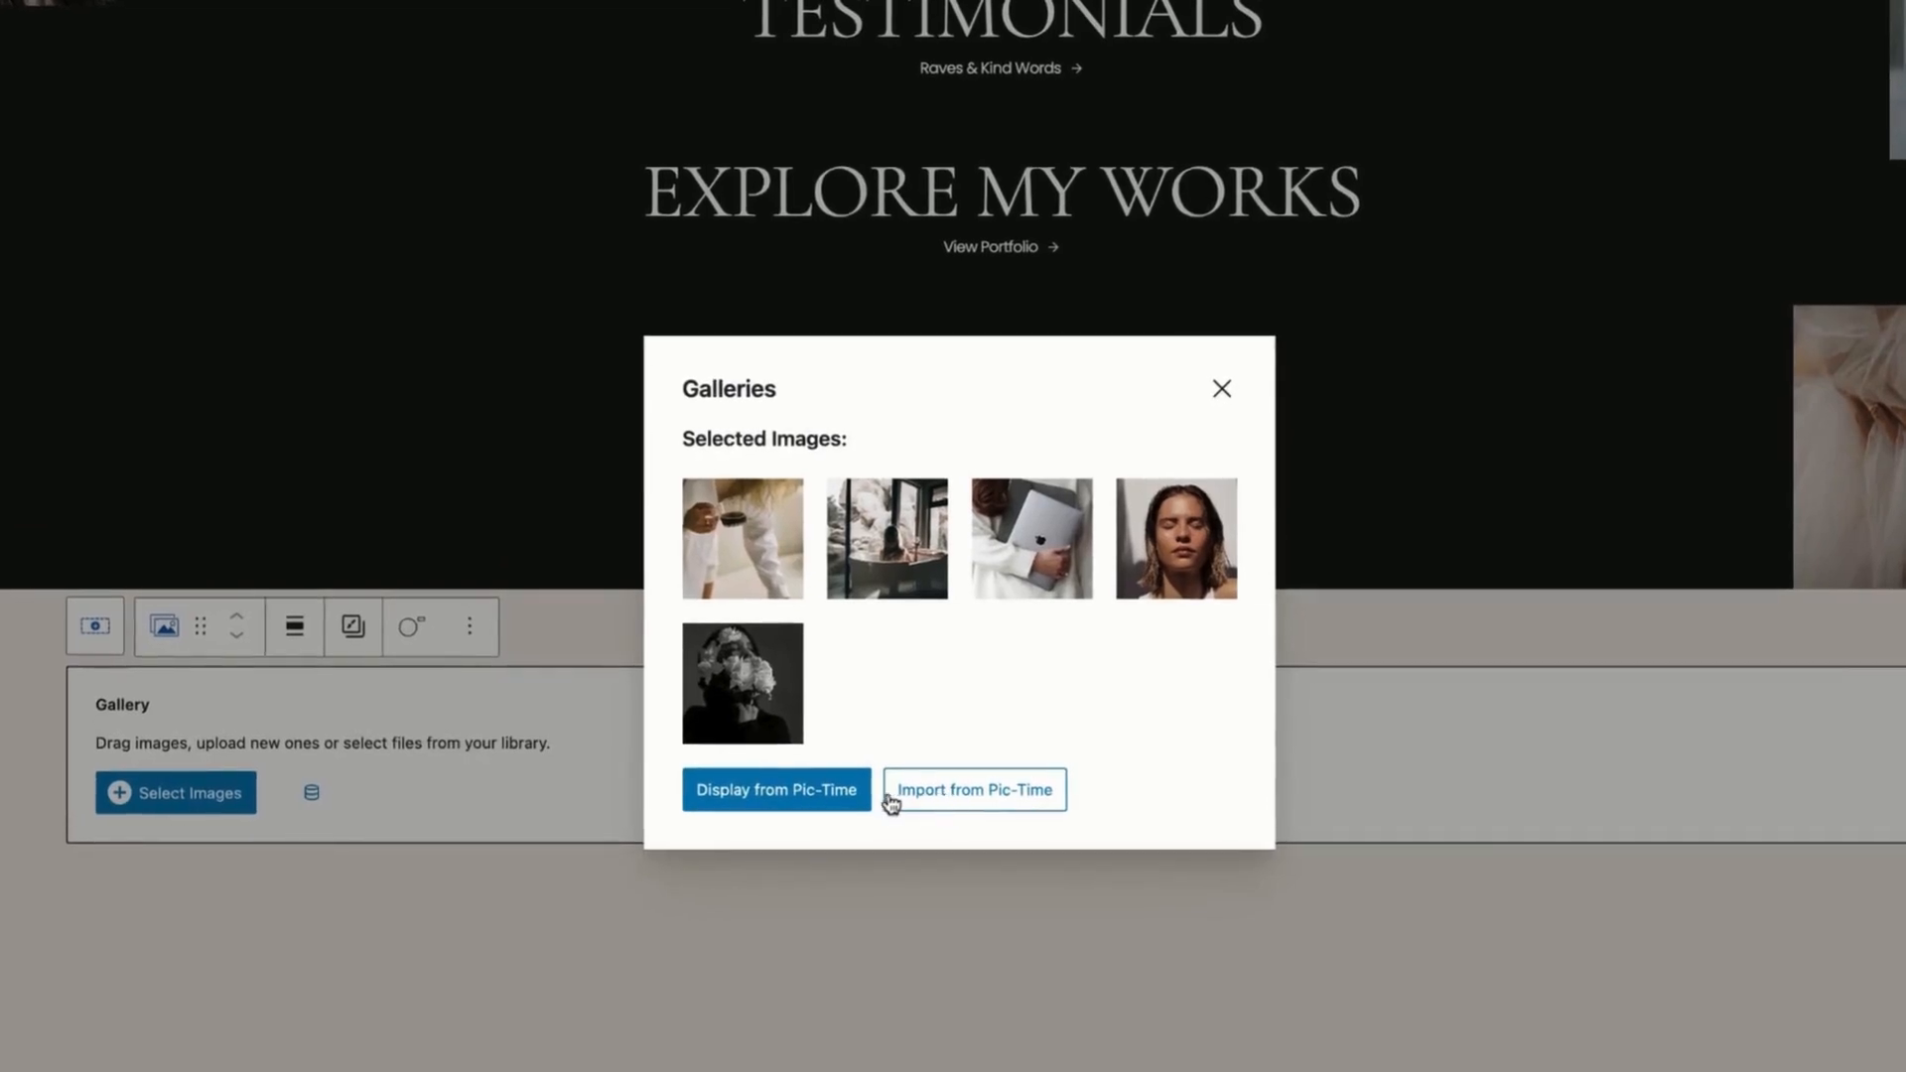
pyautogui.click(777, 788)
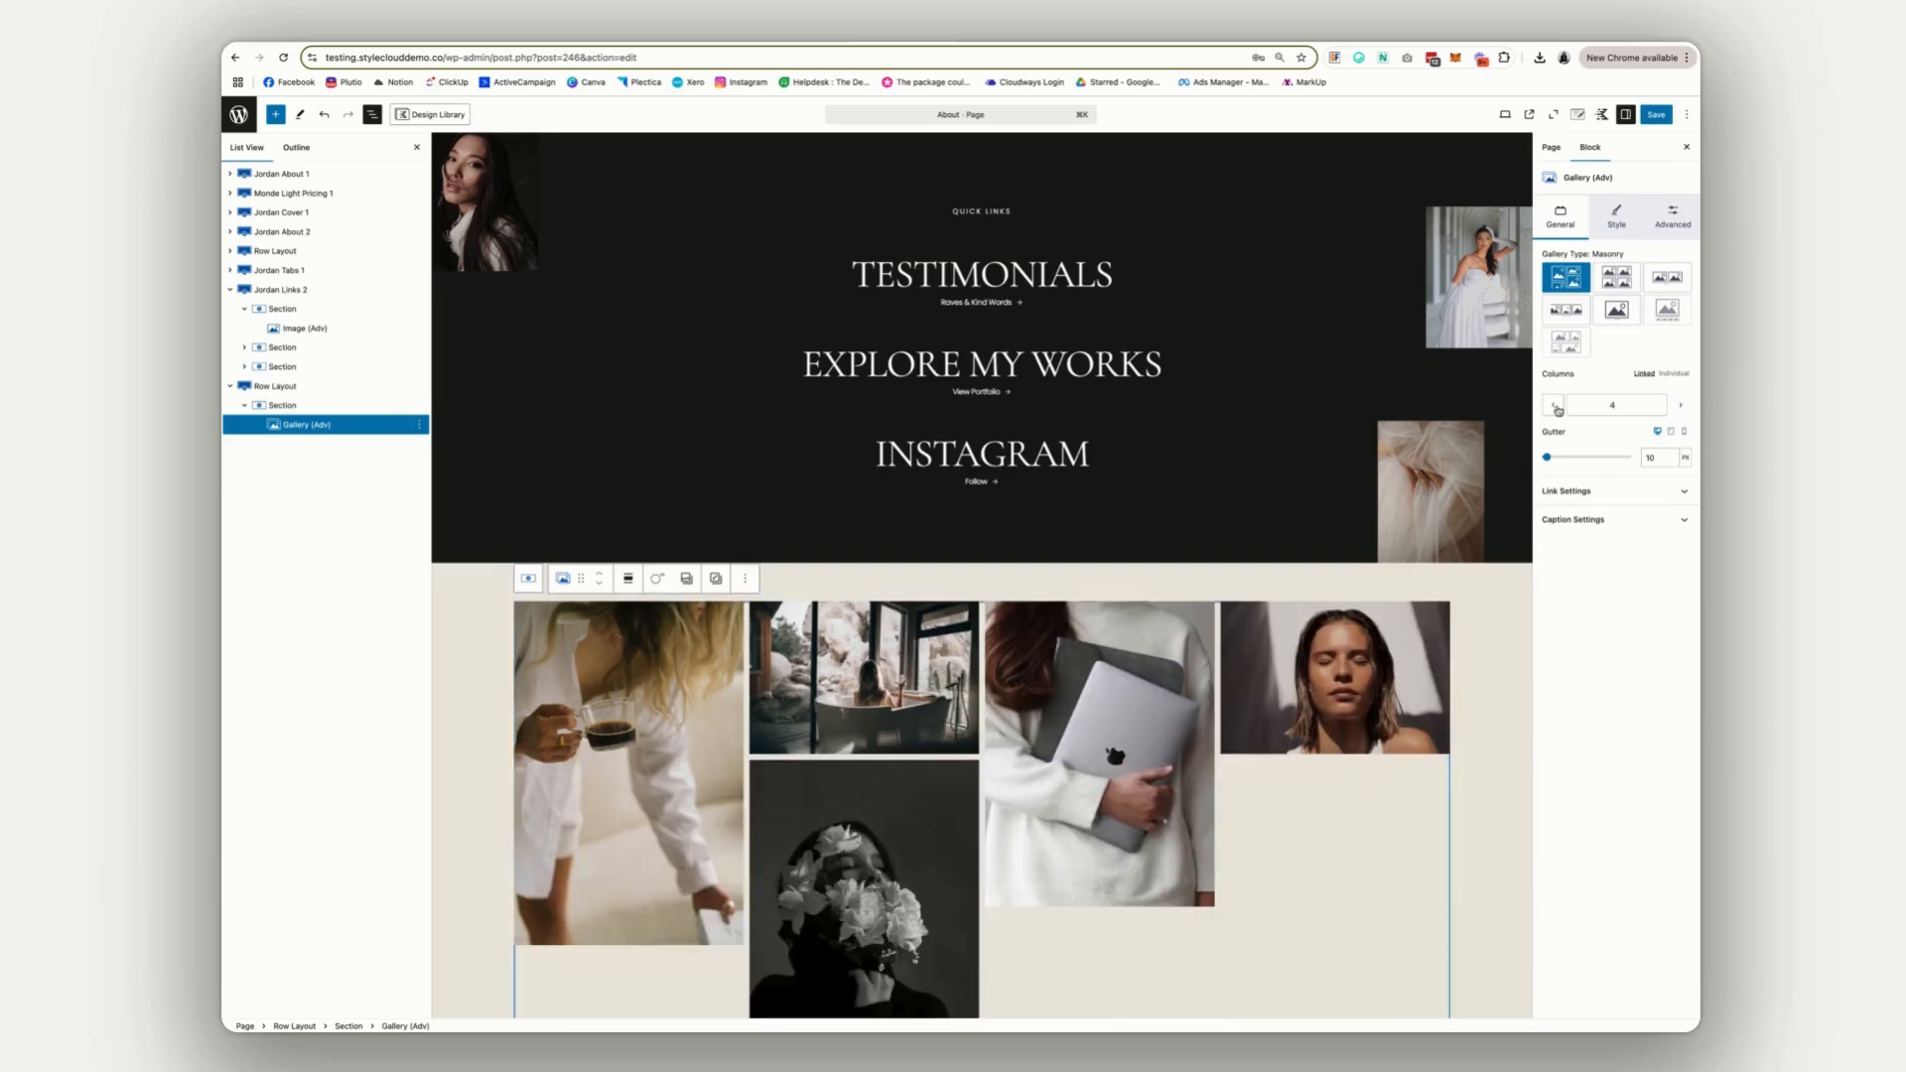
# - Set the gallery to 3 columns, try the Slider type, then return to Masonry
pyautogui.click(1553, 403)
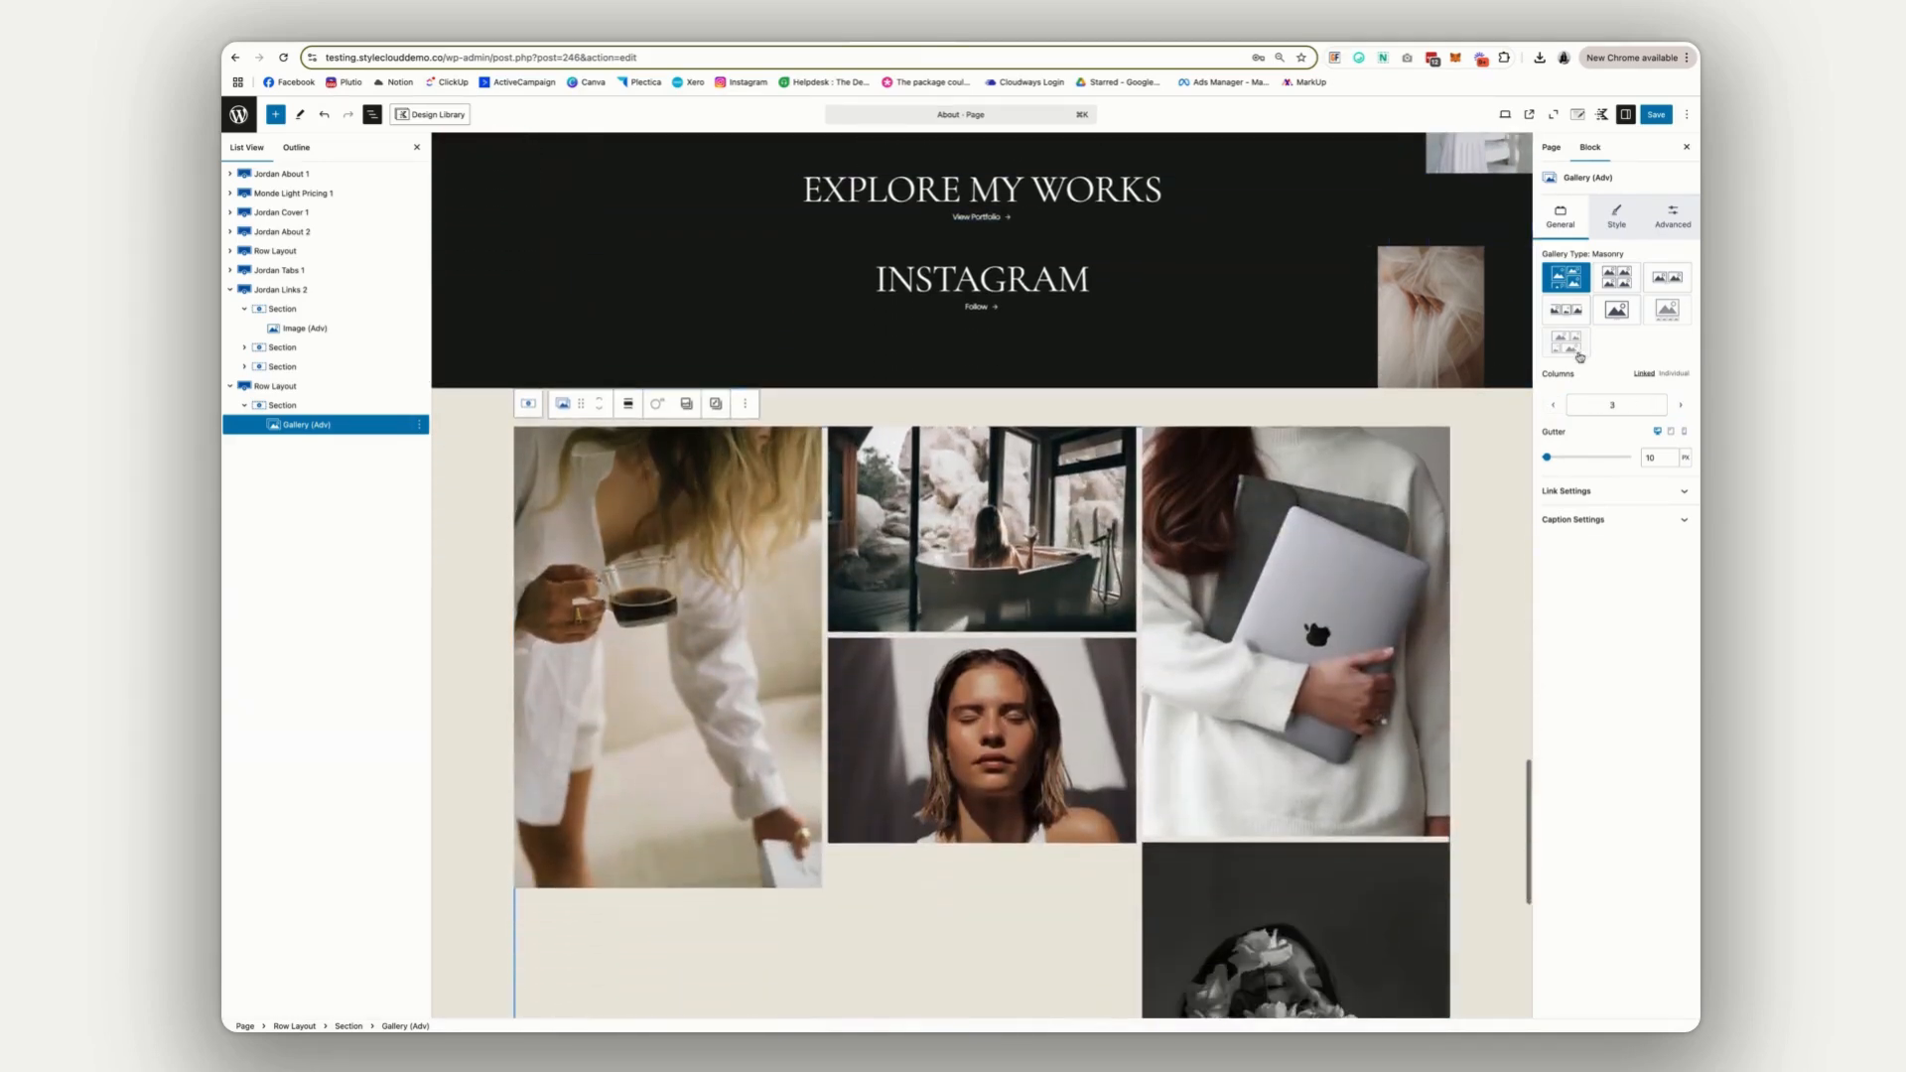
pyautogui.click(1616, 309)
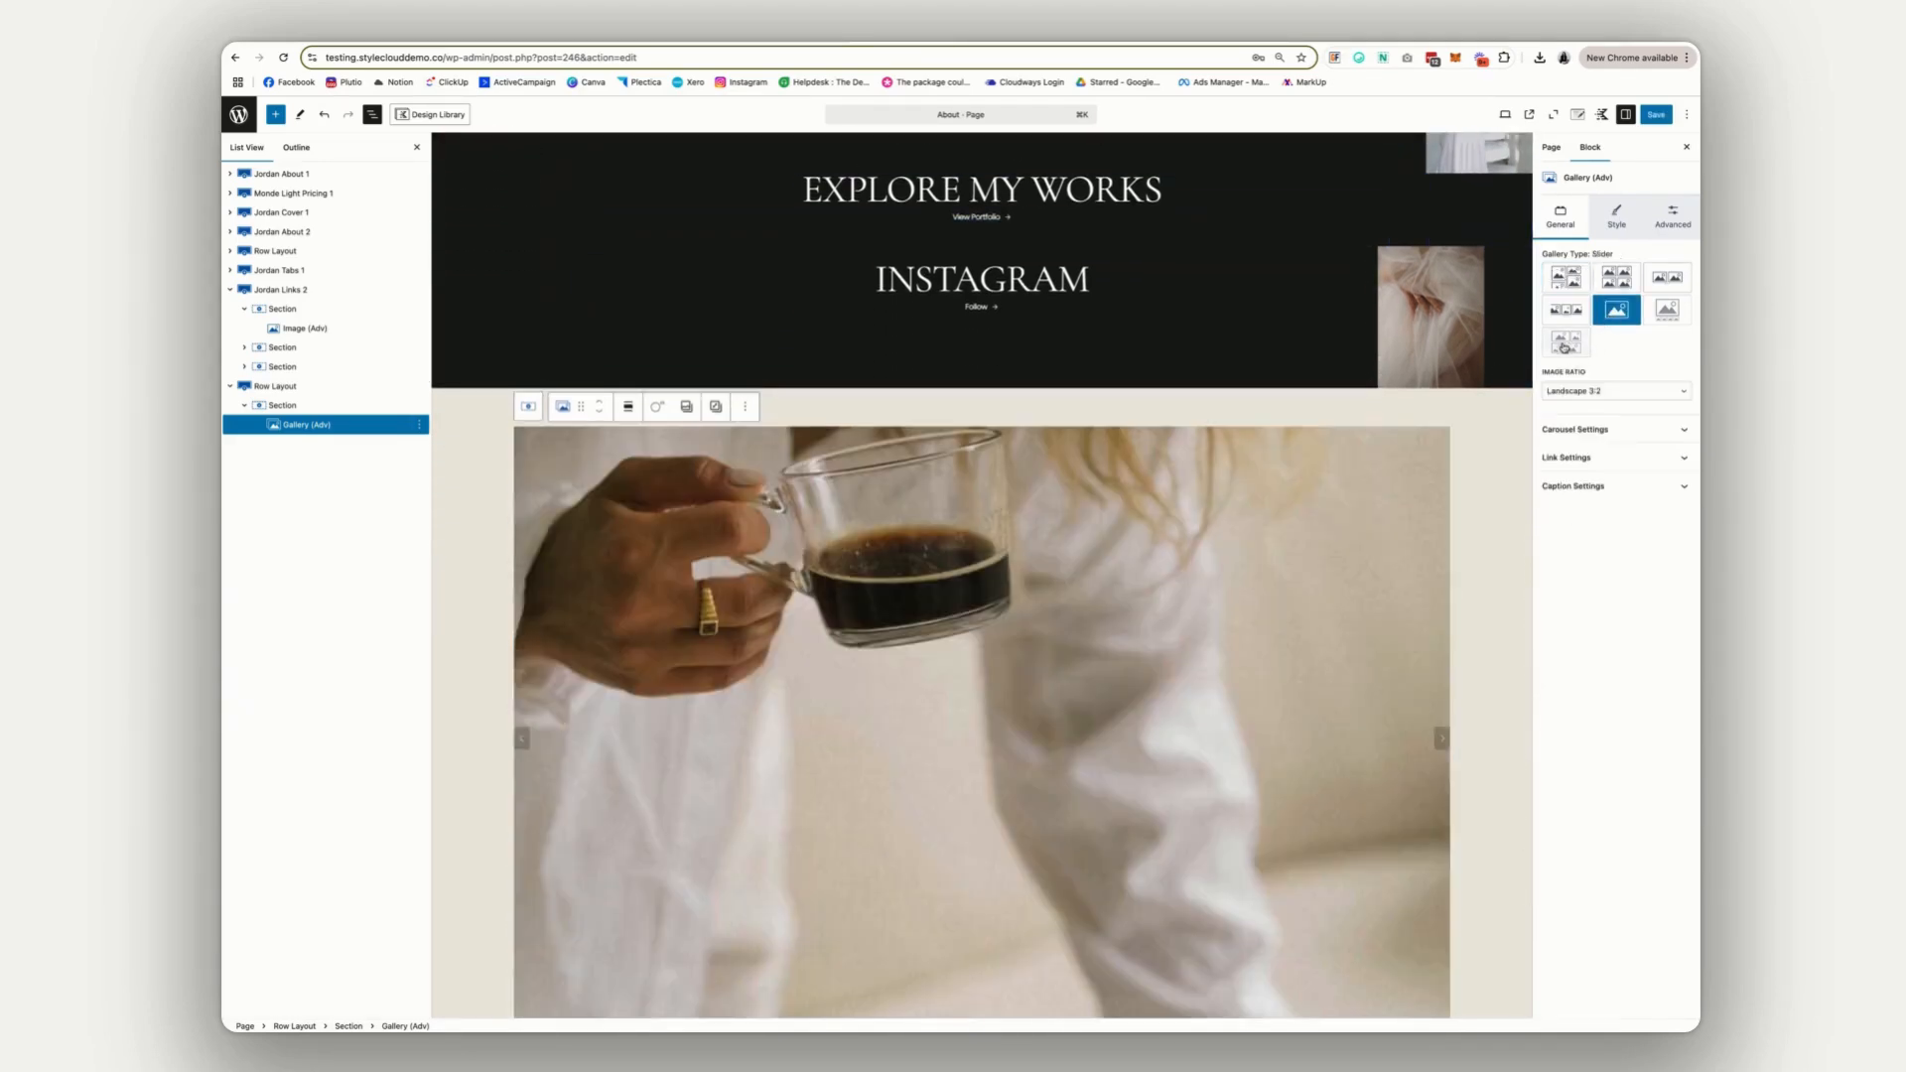
pyautogui.click(1564, 278)
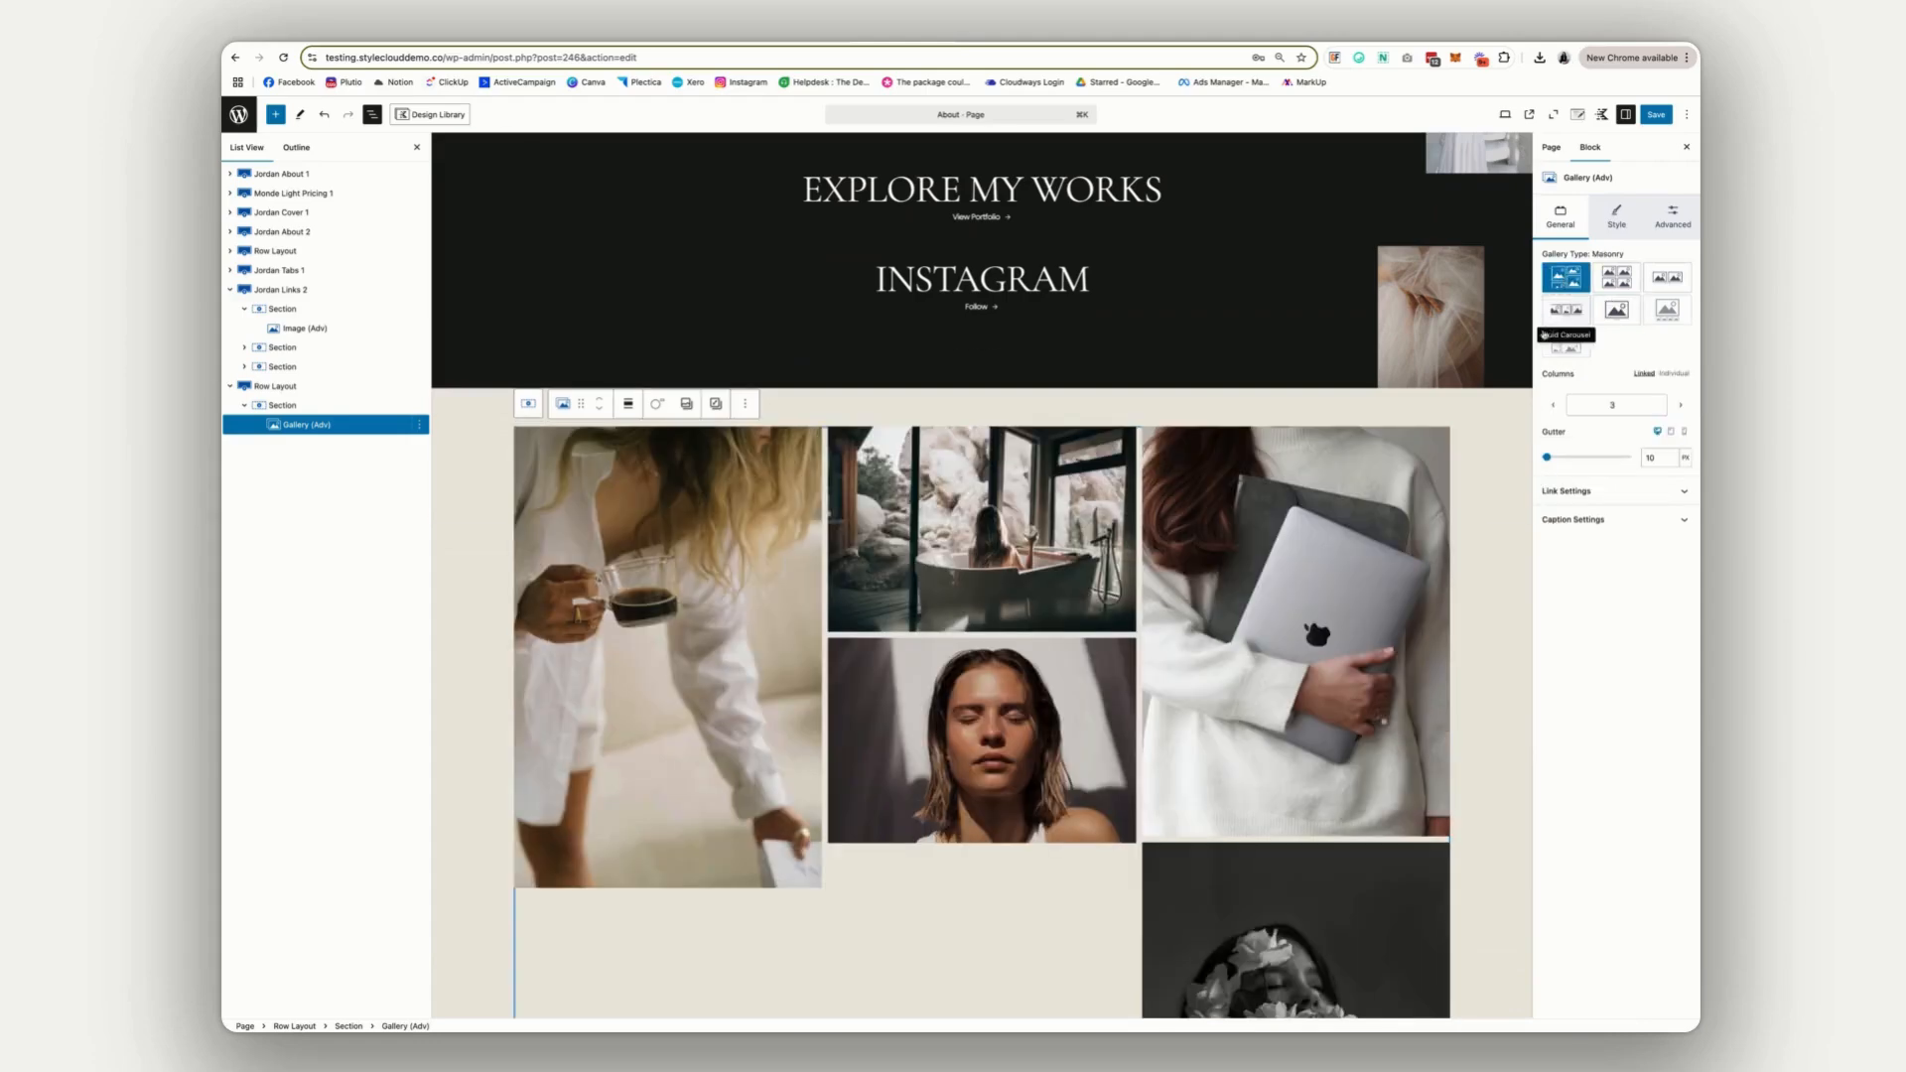